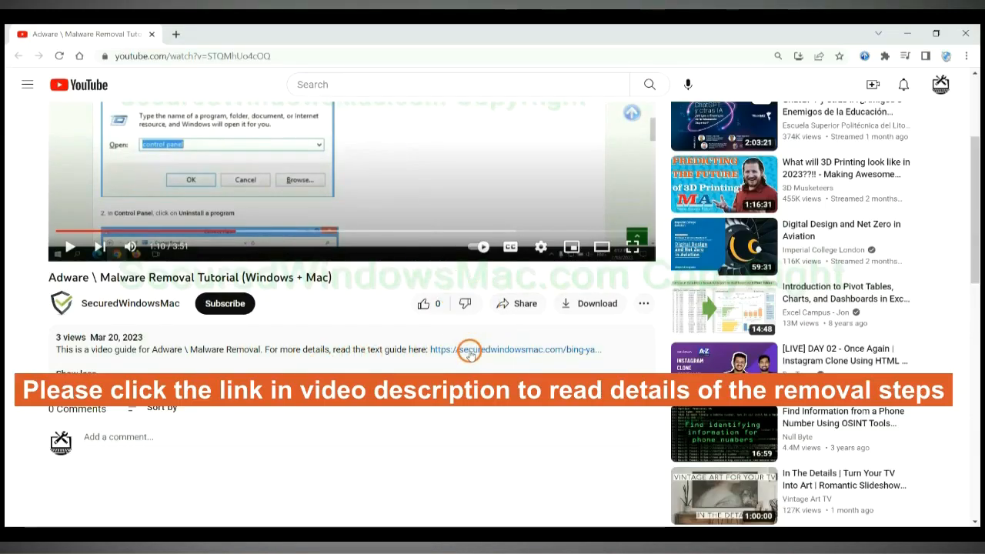
# Open the securedwindowsmac.com removal guide linked in the YouTube description
pyautogui.click(515, 349)
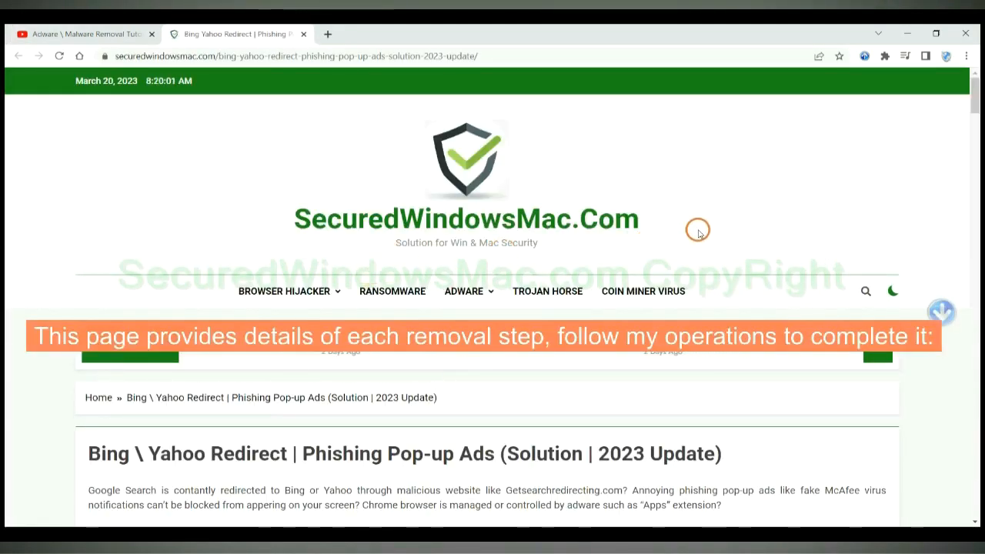
# Scroll the guide down to the 'Instant Automatic Removal (Win OS + Mac OS)' section
pyautogui.scroll(-3)
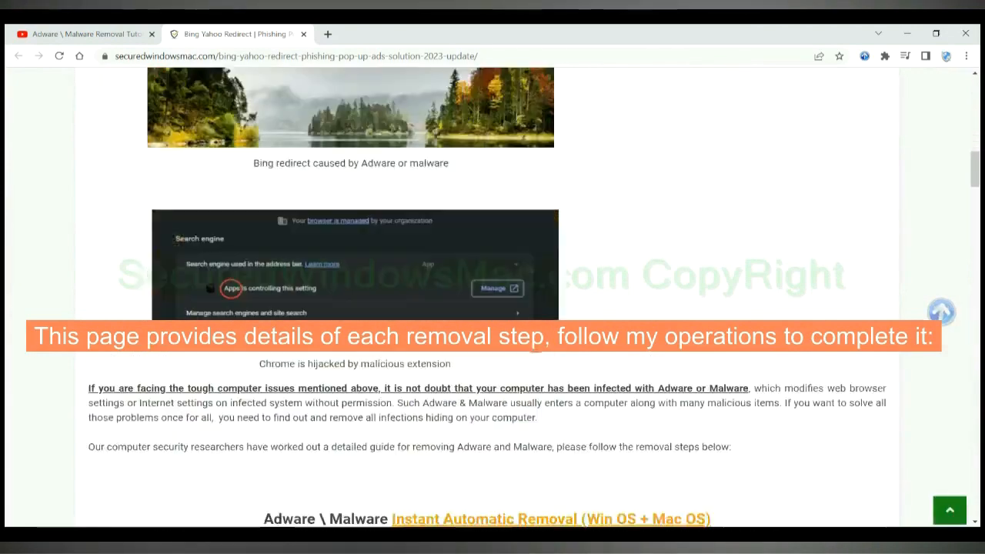
pyautogui.scroll(-3)
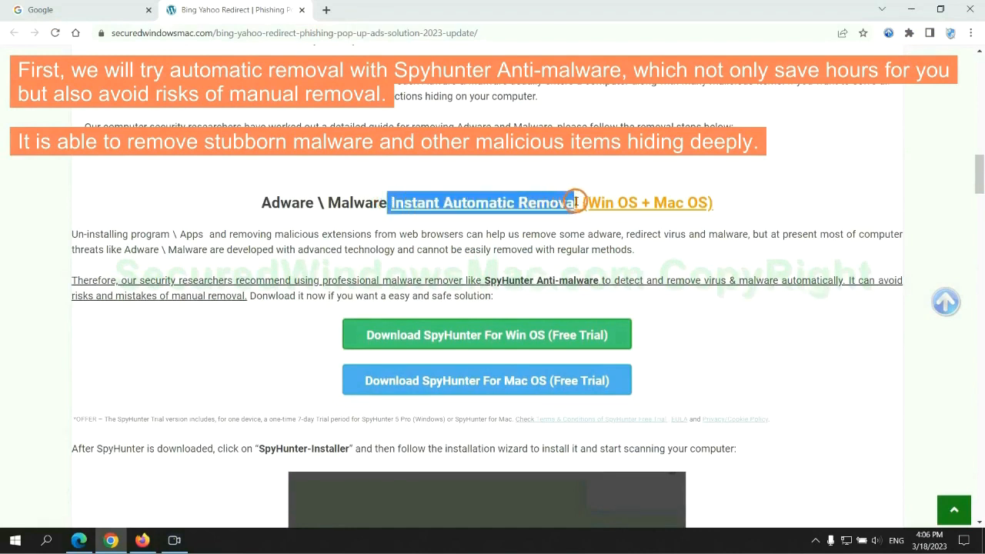
pyautogui.moveTo(492, 171)
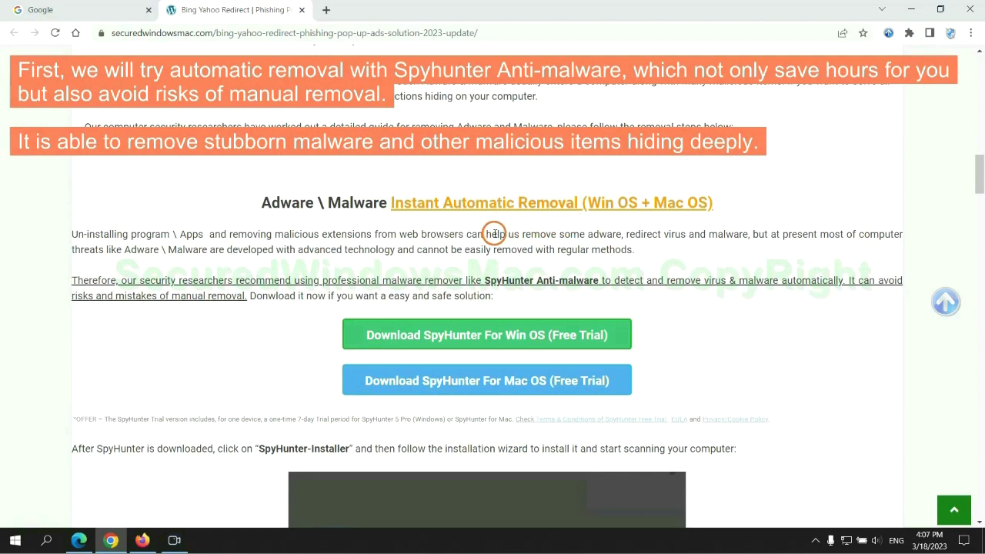
pyautogui.moveTo(289, 244)
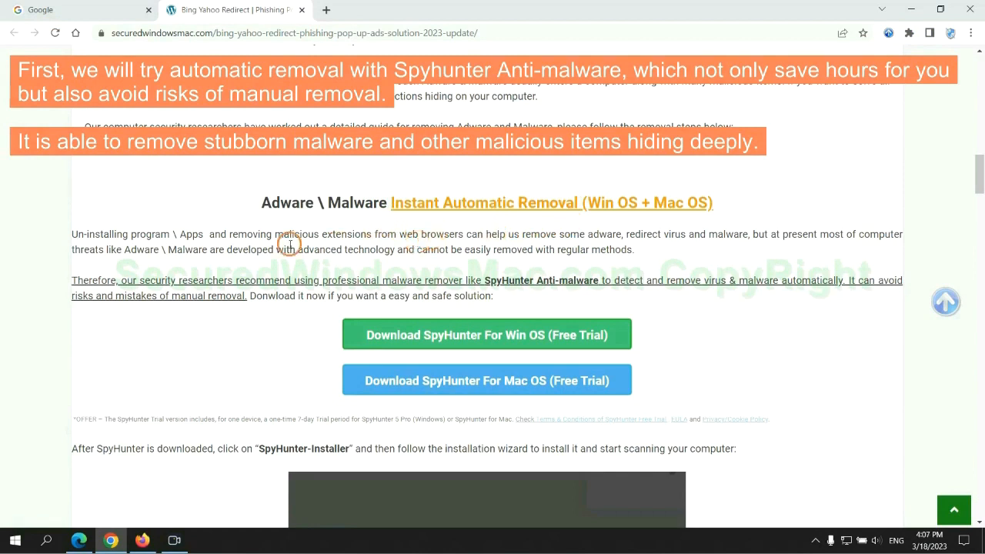
pyautogui.moveTo(843, 246)
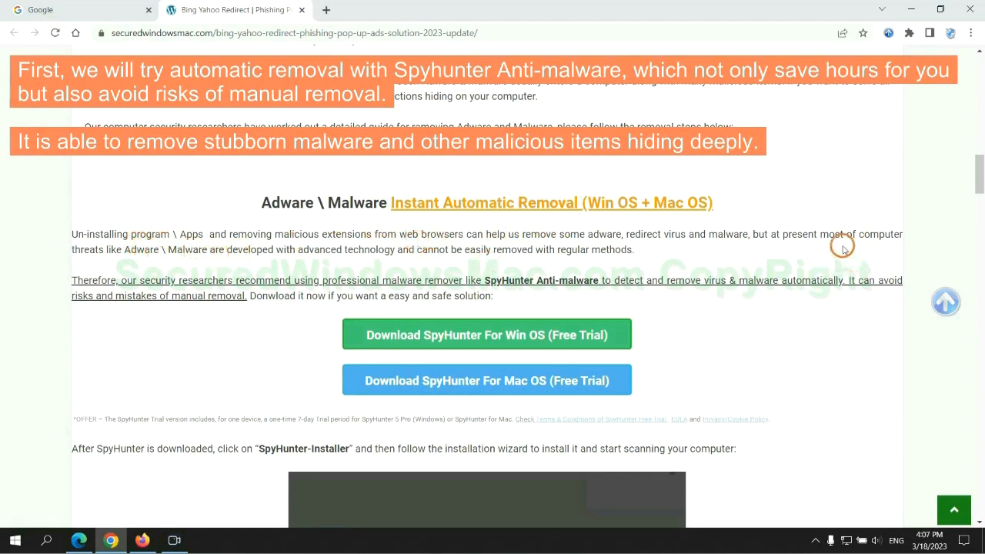
# Download SpyHunter-Installer.exe via 'Download SpyHunter For Win OS (Free Trial)'
pyautogui.scroll(-3)
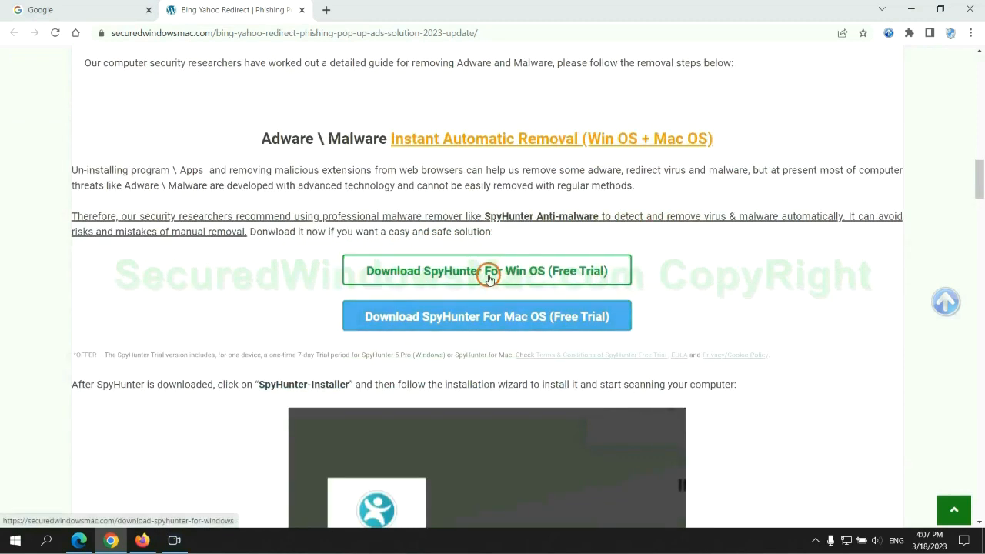
pyautogui.moveTo(499, 316)
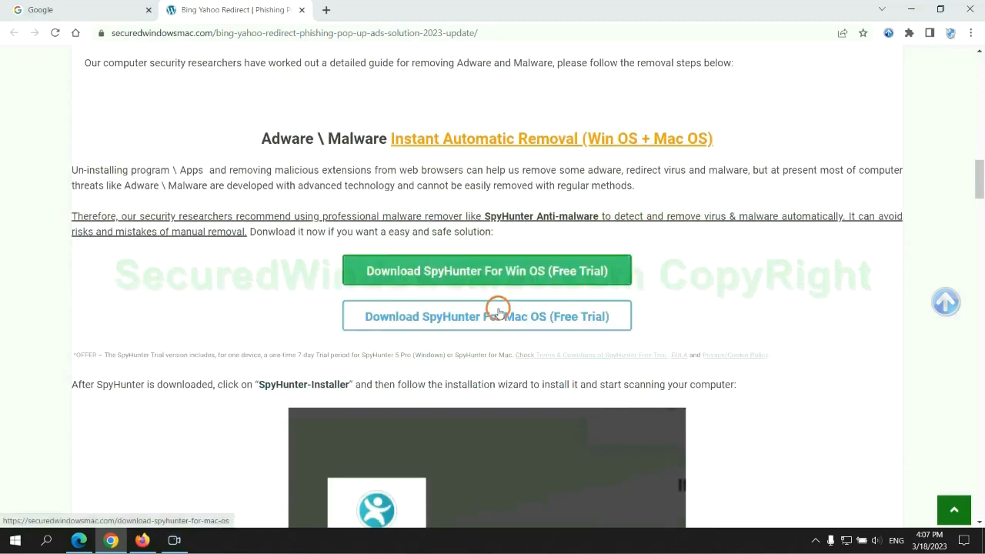
pyautogui.scroll(-3)
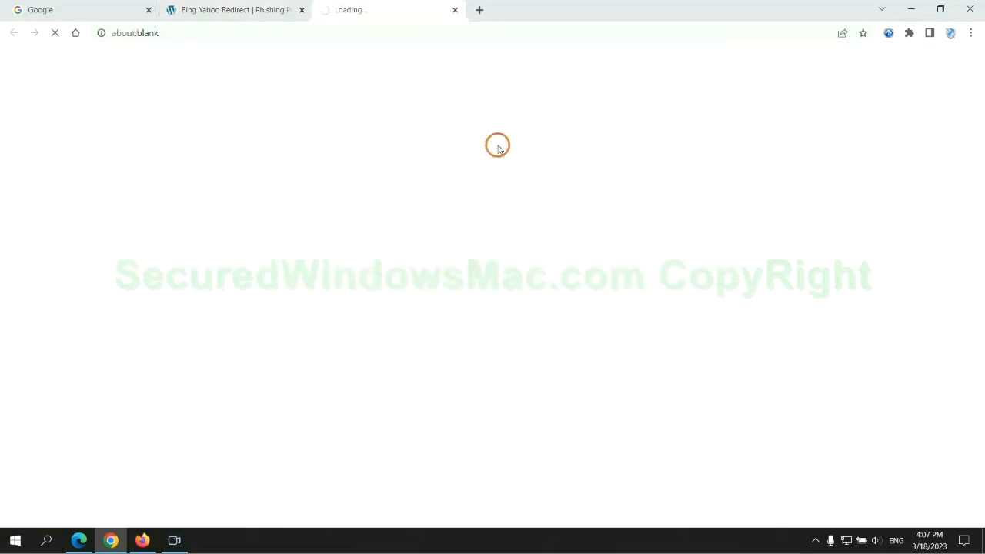
pyautogui.click(486, 143)
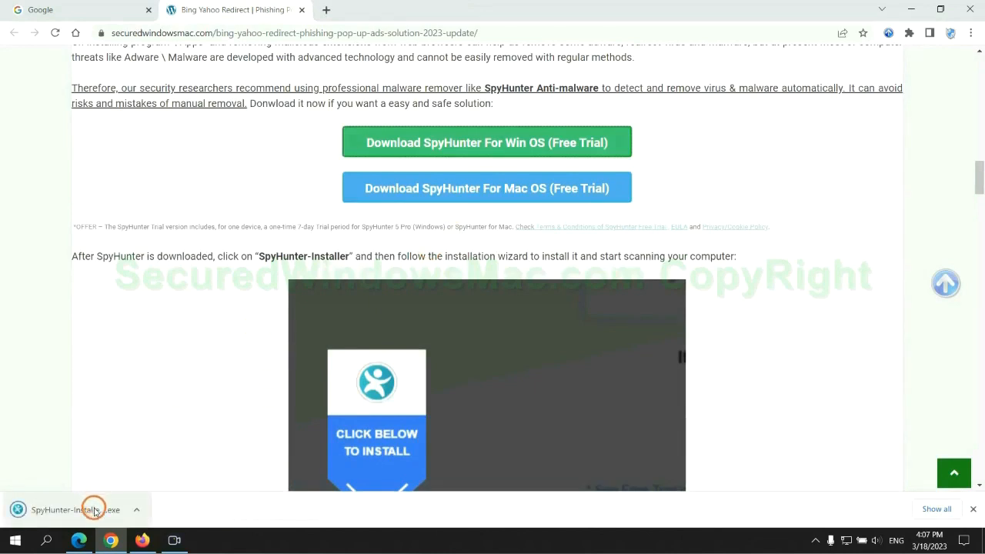
# Run SpyHunter-Installer.exe and continue through the SpyHunter 5 installer
pyautogui.click(75, 509)
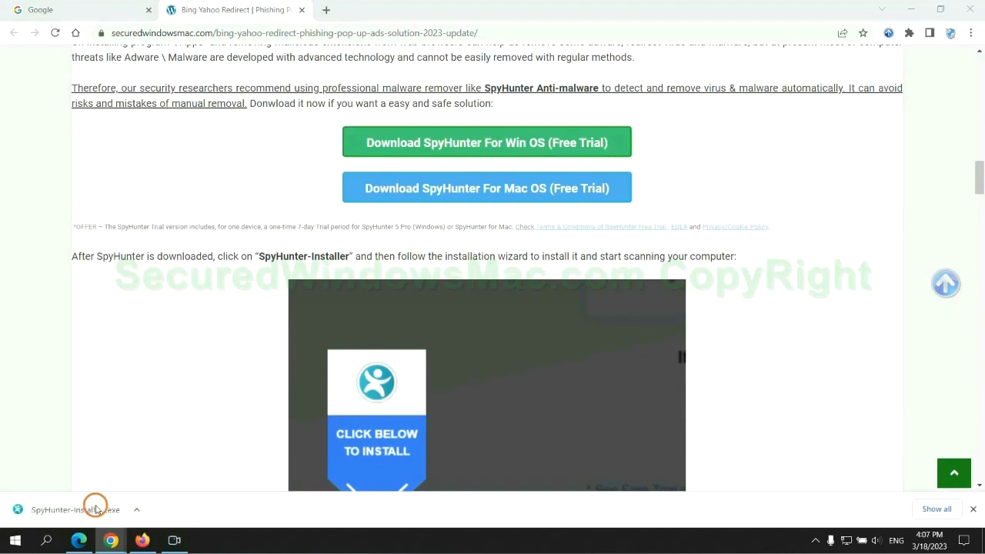
pyautogui.moveTo(116, 468)
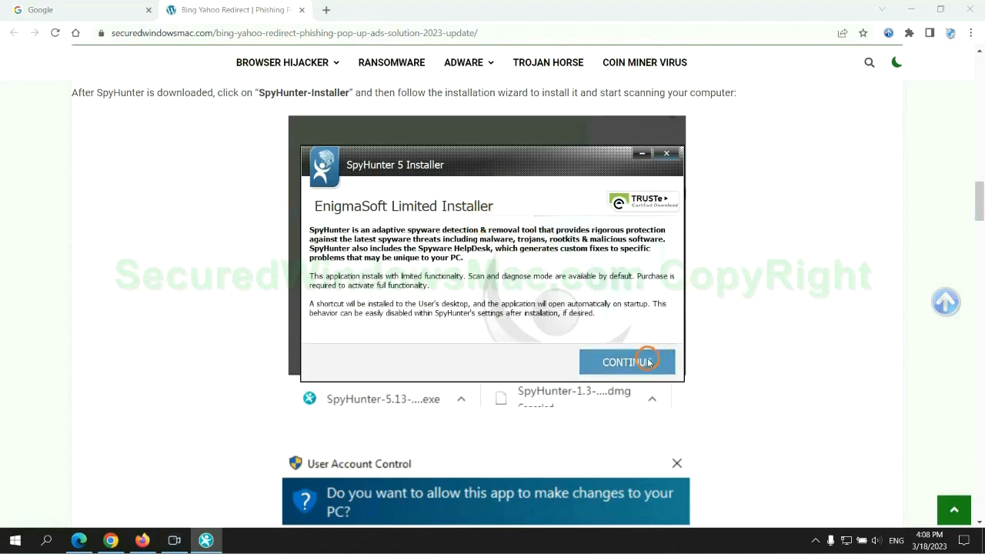
pyautogui.click(627, 362)
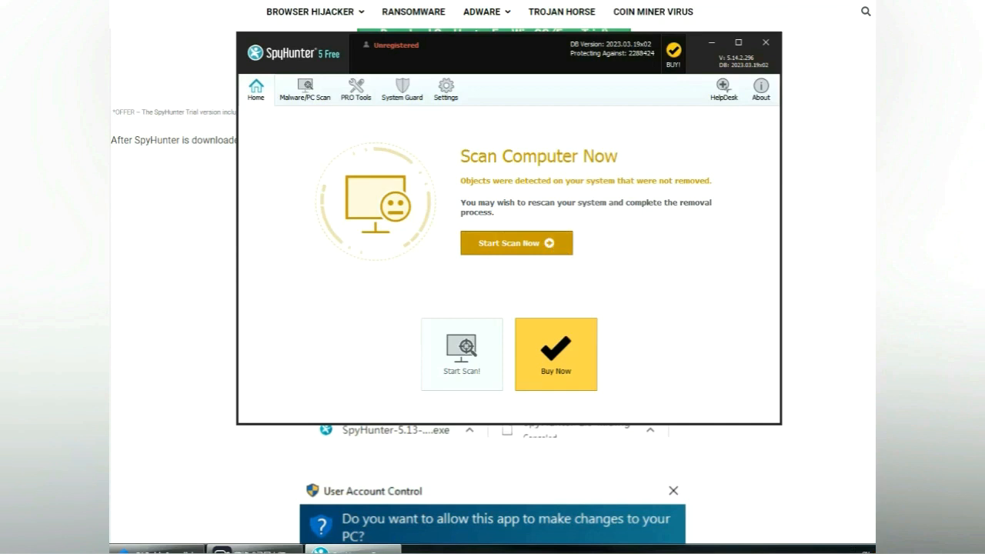
# Scan with SpyHunter 5, proceed past 703 detections, and choose the 7-day free trial
pyautogui.click(516, 243)
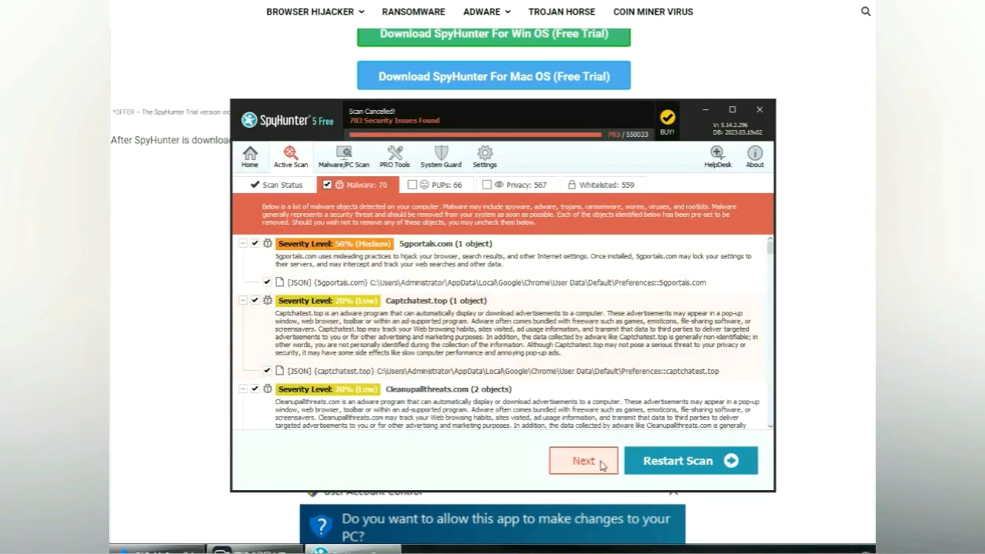
pyautogui.click(582, 461)
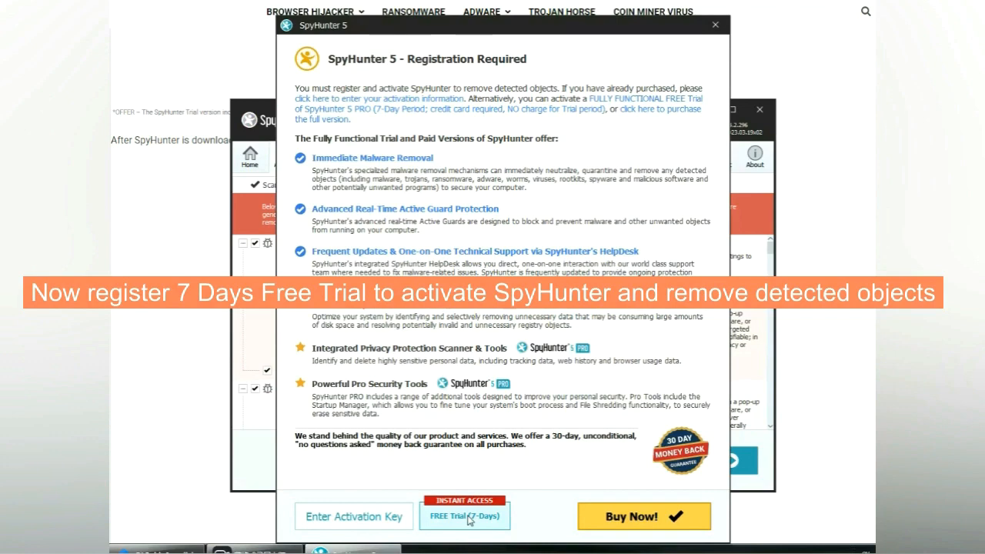
pyautogui.click(464, 516)
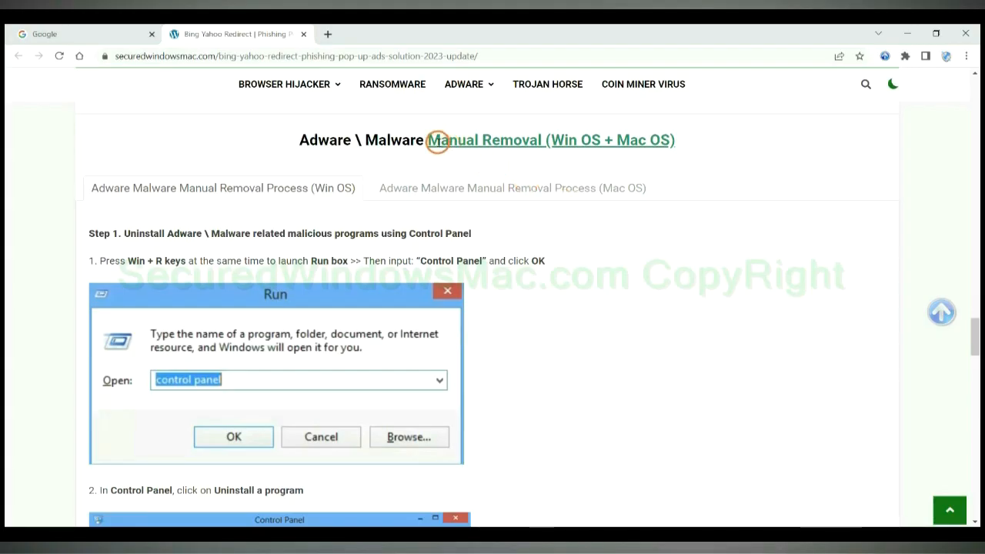
pyautogui.moveTo(432, 158)
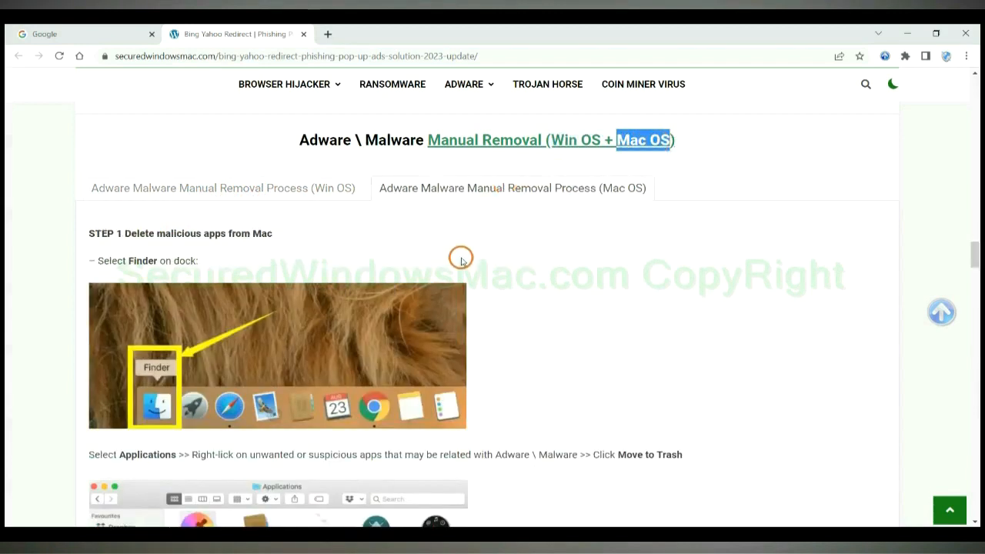
# Show the Win OS manual removal tab and scroll to Step 1, uninstalling programs
pyautogui.click(223, 187)
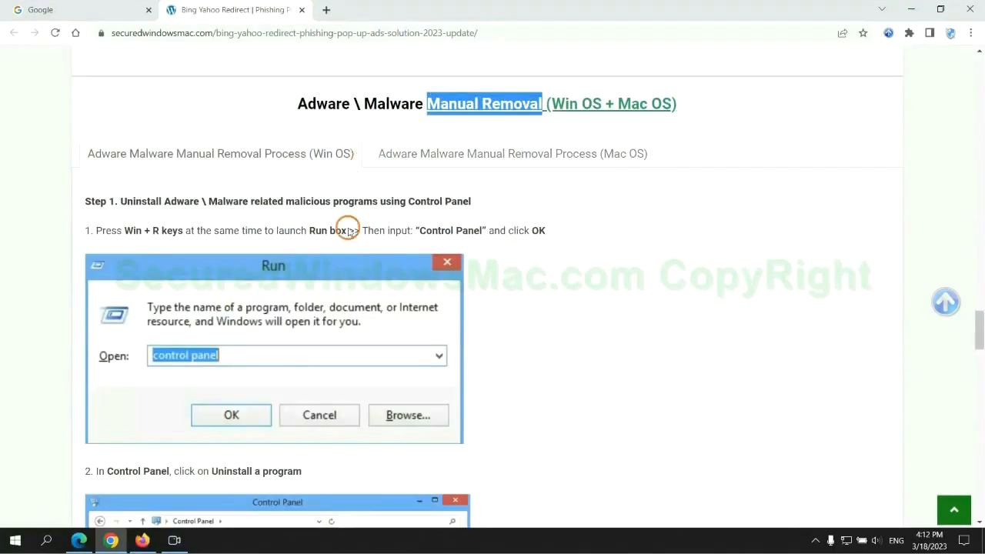
pyautogui.scroll(3)
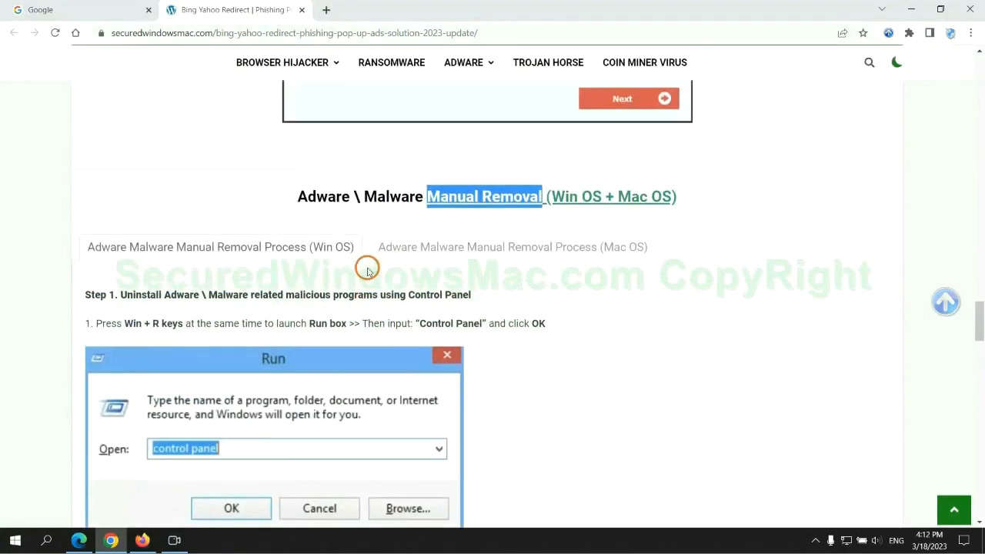
pyautogui.scroll(-3)
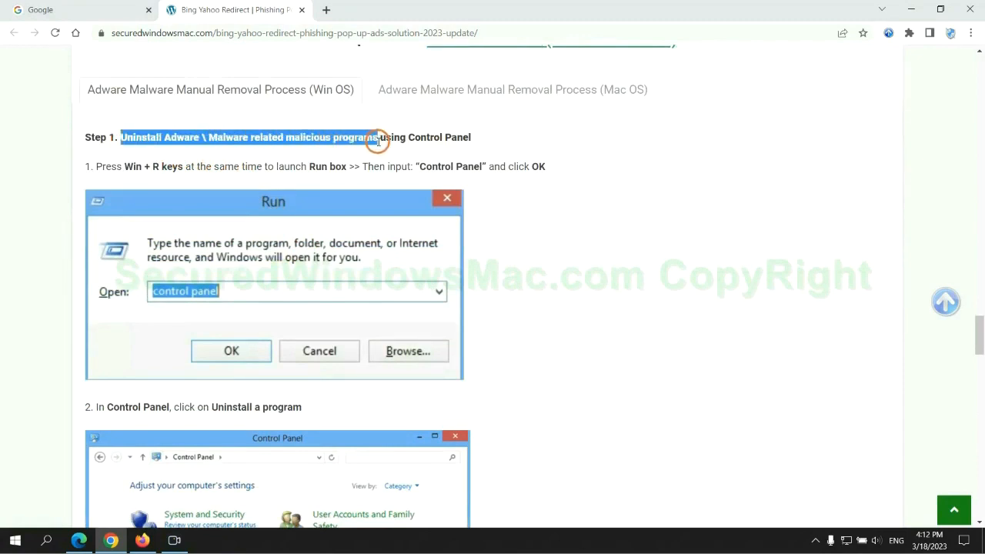
pyautogui.scroll(-3)
pyautogui.write('control pane')
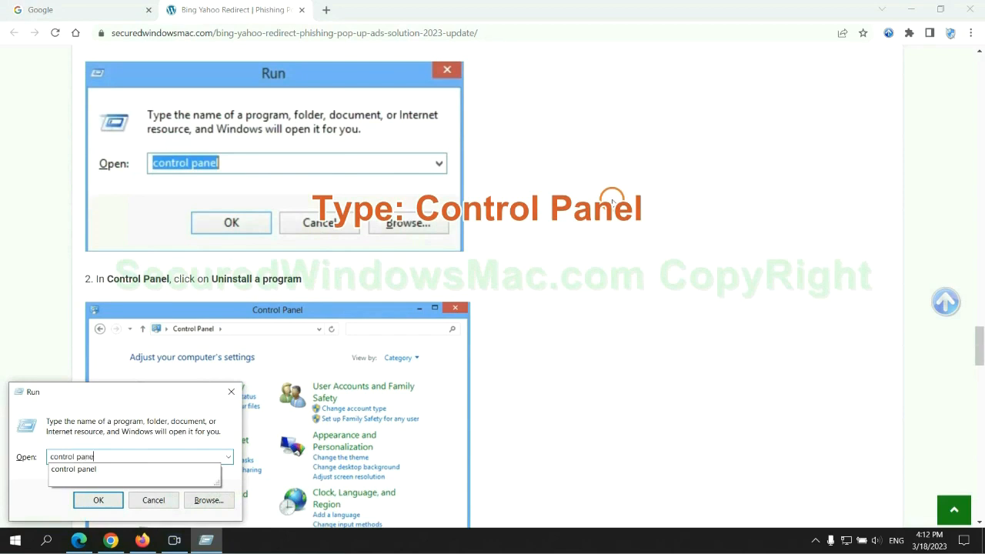
# Launch Control Panel from Run, then scroll the guide to Step 2 on browser extensions
pyautogui.click(98, 499)
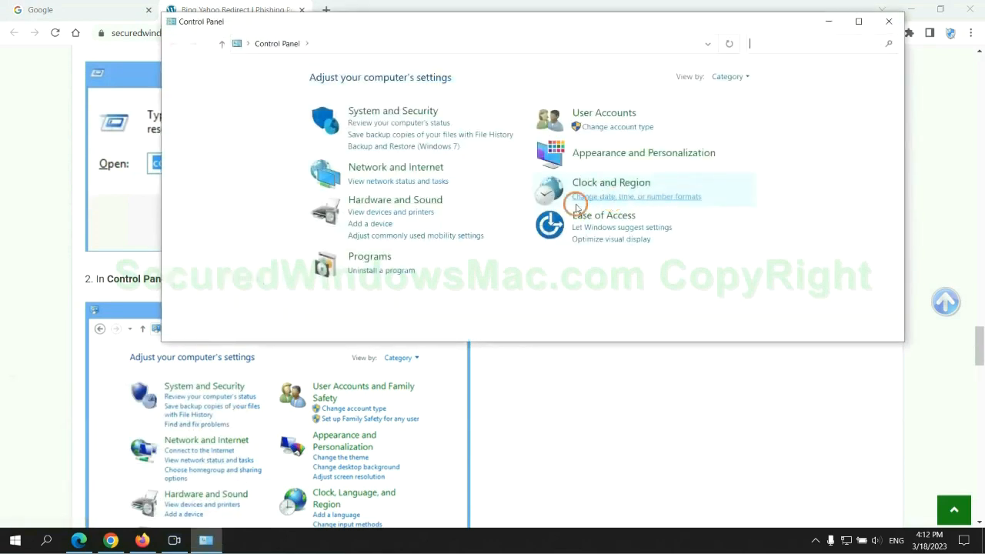
pyautogui.click(381, 270)
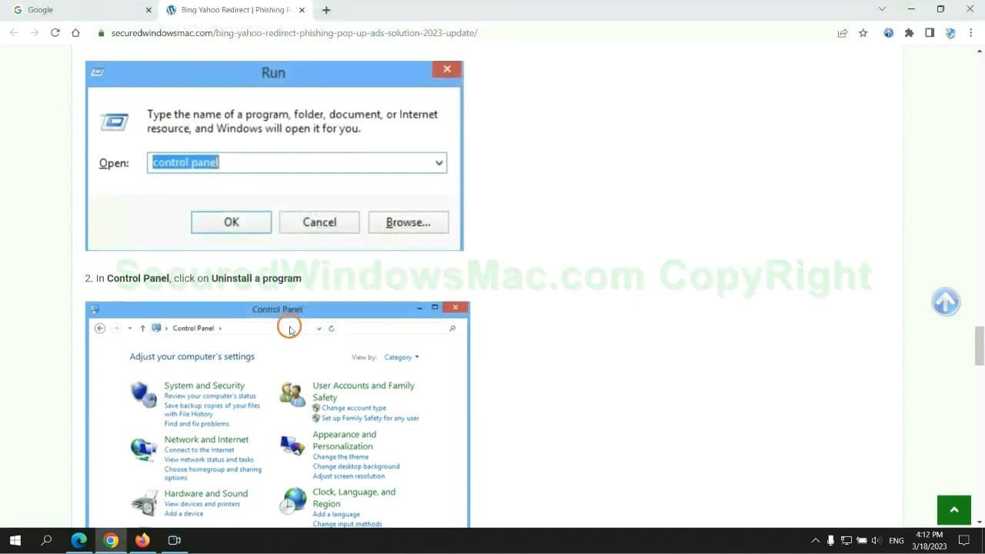
pyautogui.scroll(-3)
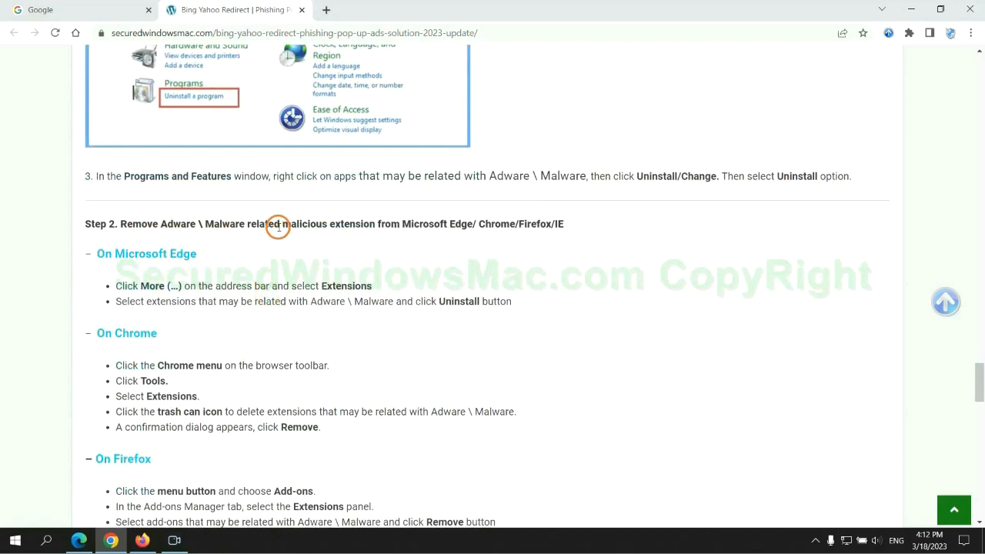
pyautogui.moveTo(251, 269)
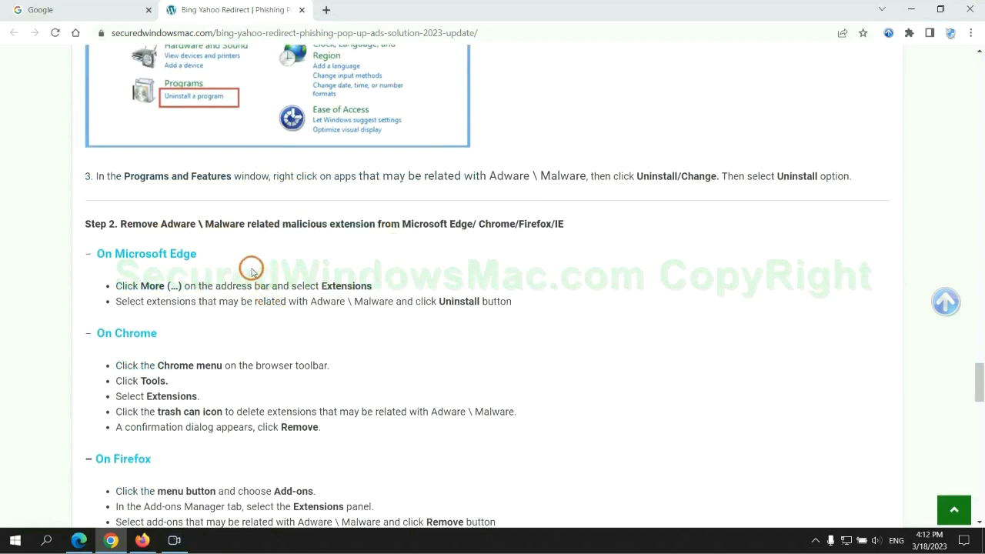
pyautogui.moveTo(7, 500)
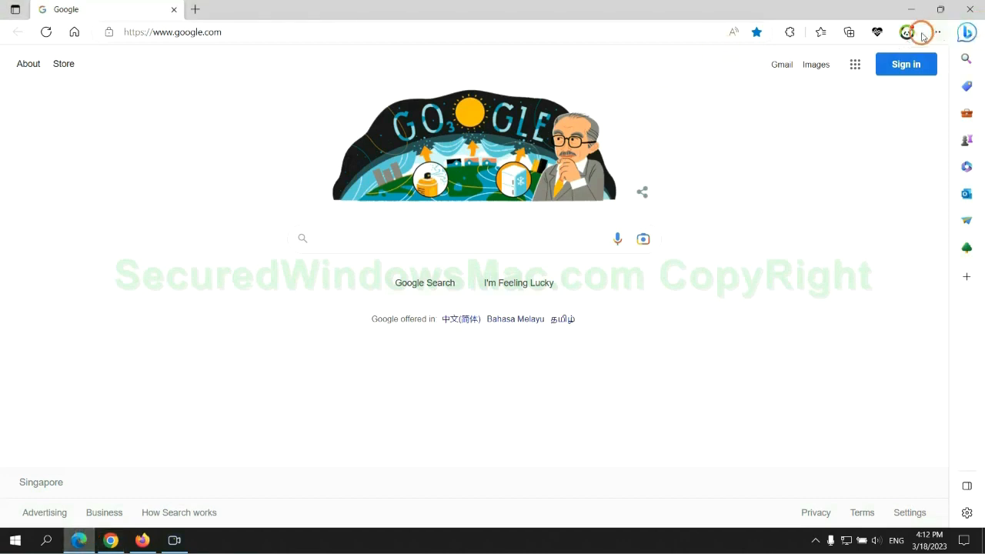
pyautogui.moveTo(814, 32)
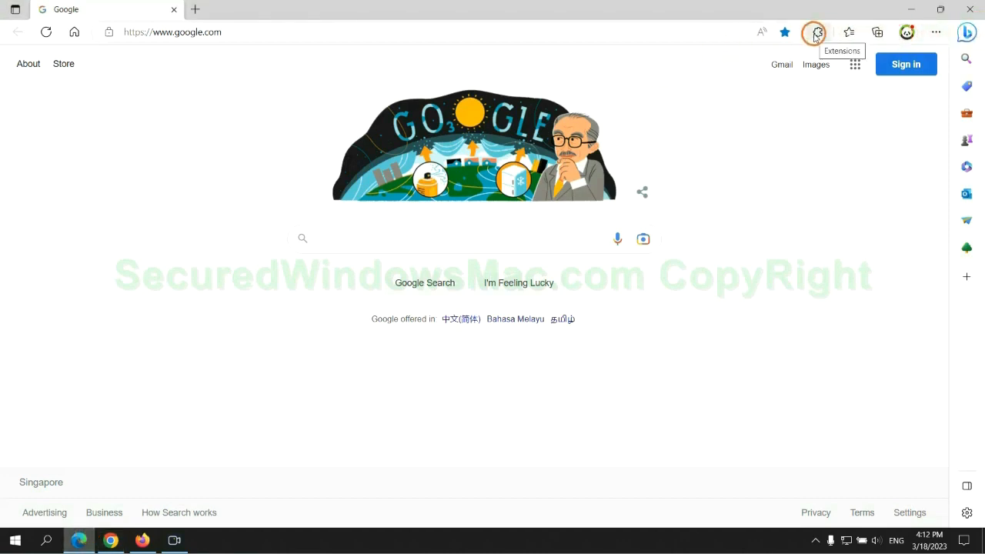
# Remove McAfee WebAdvisor from Edge's extensions and return to the guide
pyautogui.click(816, 31)
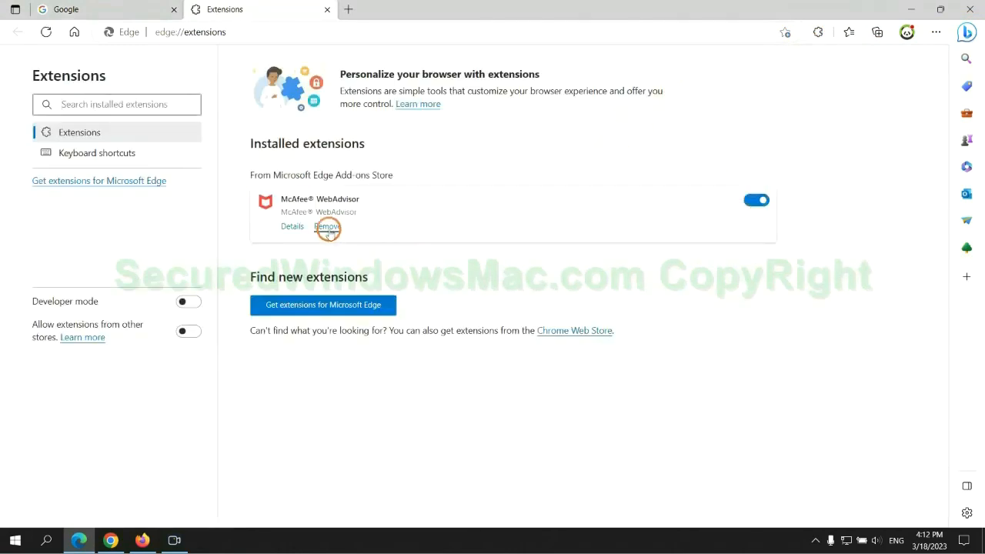
pyautogui.click(327, 227)
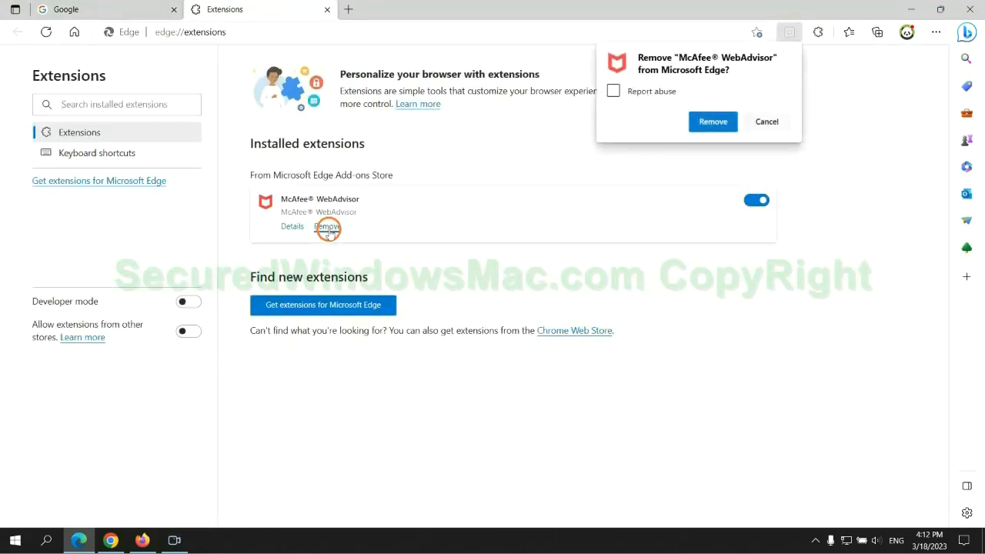
pyautogui.click(712, 122)
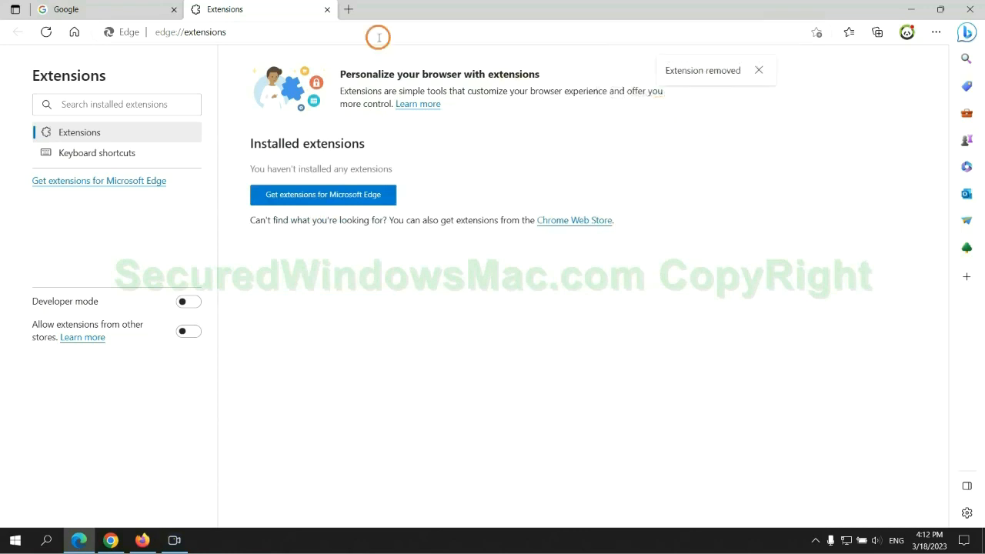
pyautogui.click(326, 9)
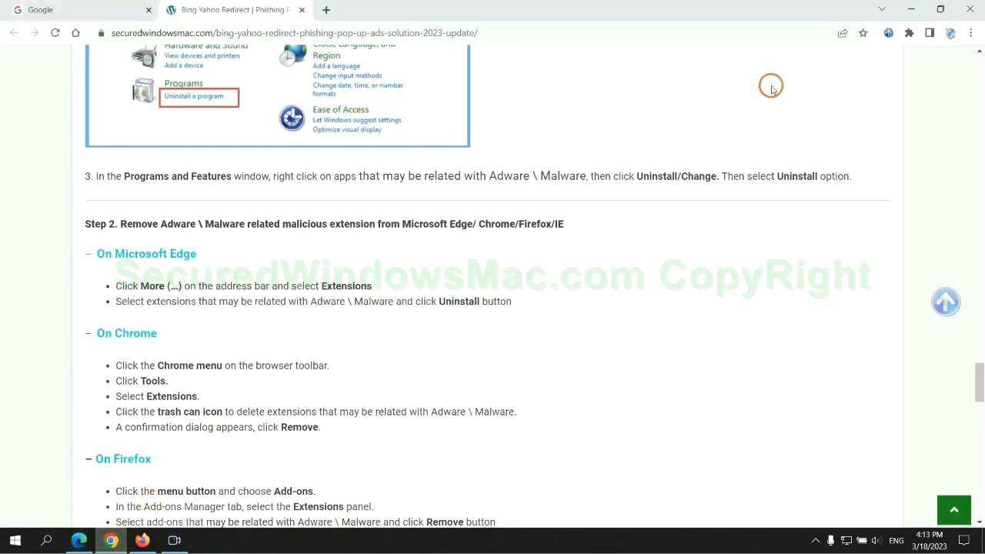
# Remove the Ecosia extension from Chrome and close its farewell tab
pyautogui.click(909, 33)
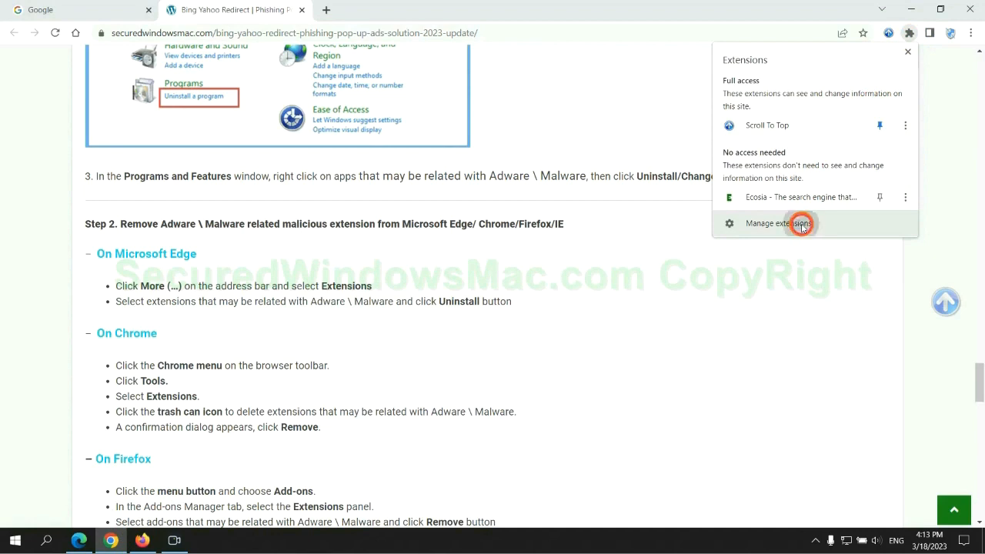
pyautogui.click(773, 223)
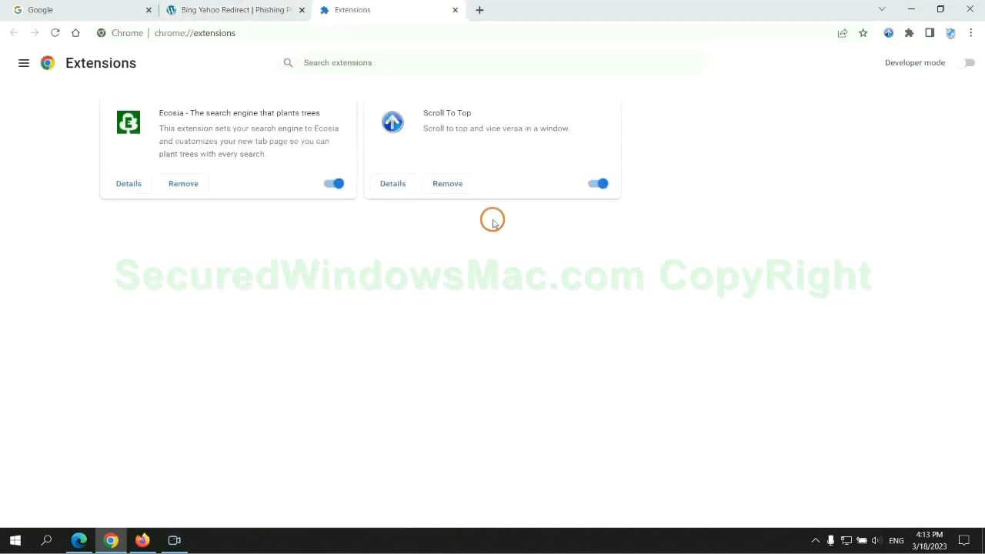
pyautogui.click(184, 183)
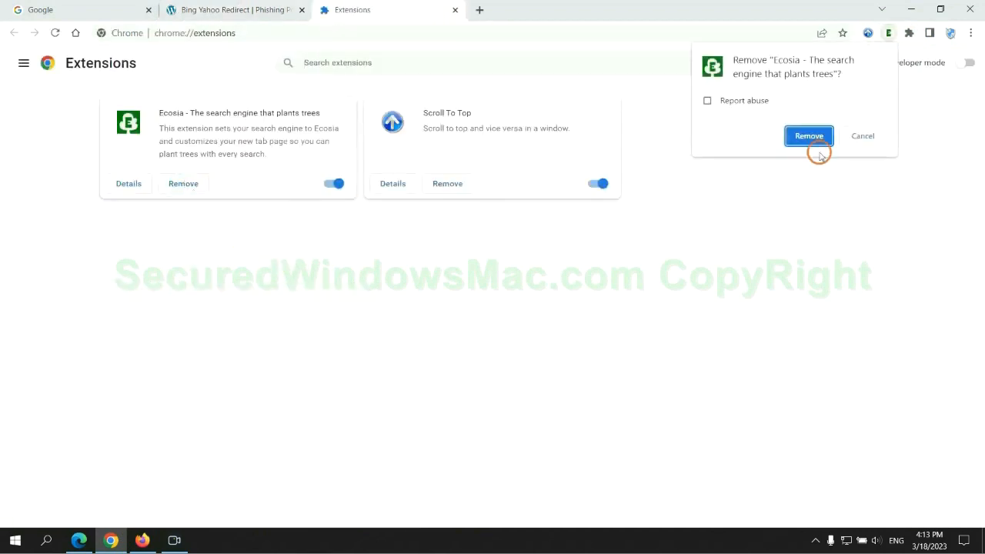
pyautogui.click(809, 136)
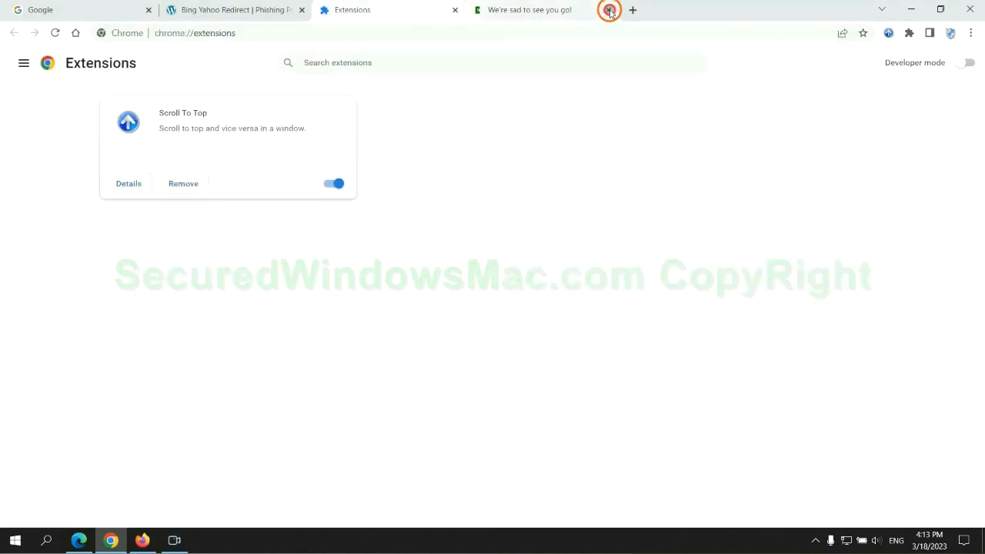
pyautogui.click(142, 540)
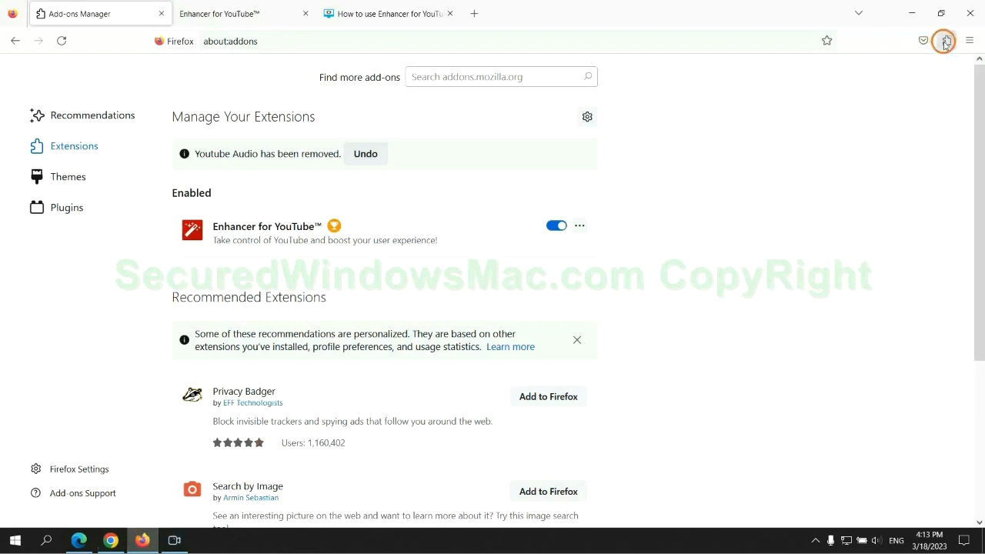
# In Firefox's Add-ons Manager, open the more-actions menu for Enhancer for YouTube
pyautogui.click(946, 40)
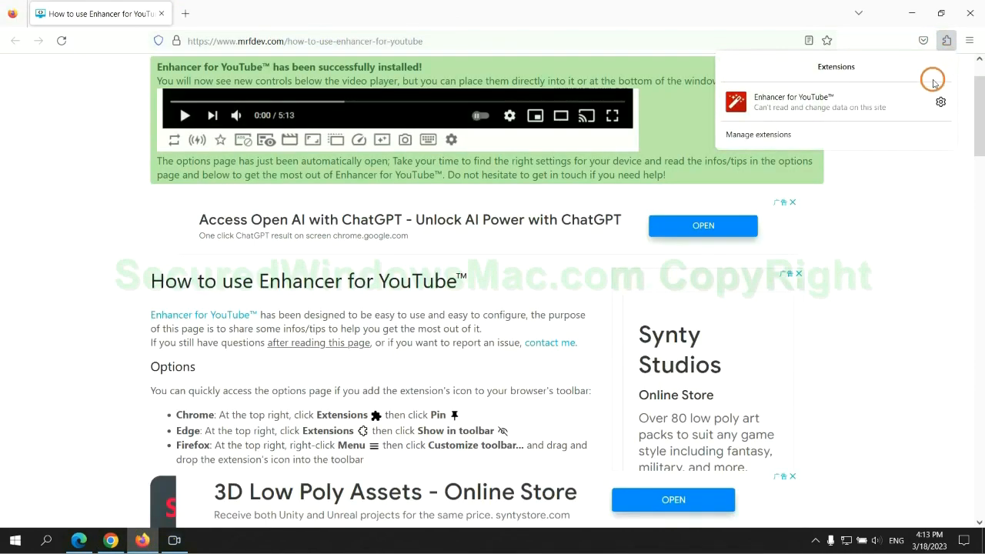
pyautogui.click(758, 134)
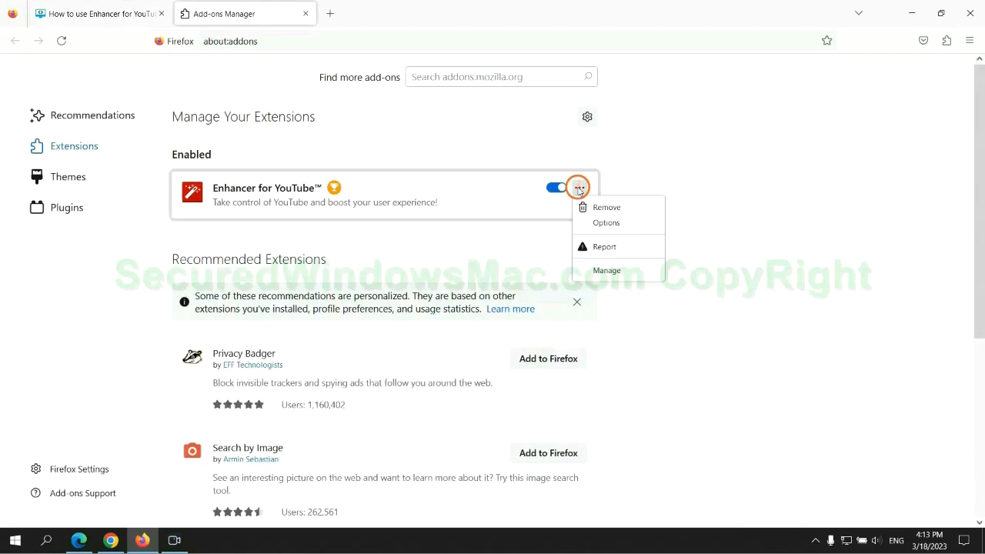
pyautogui.click(608, 209)
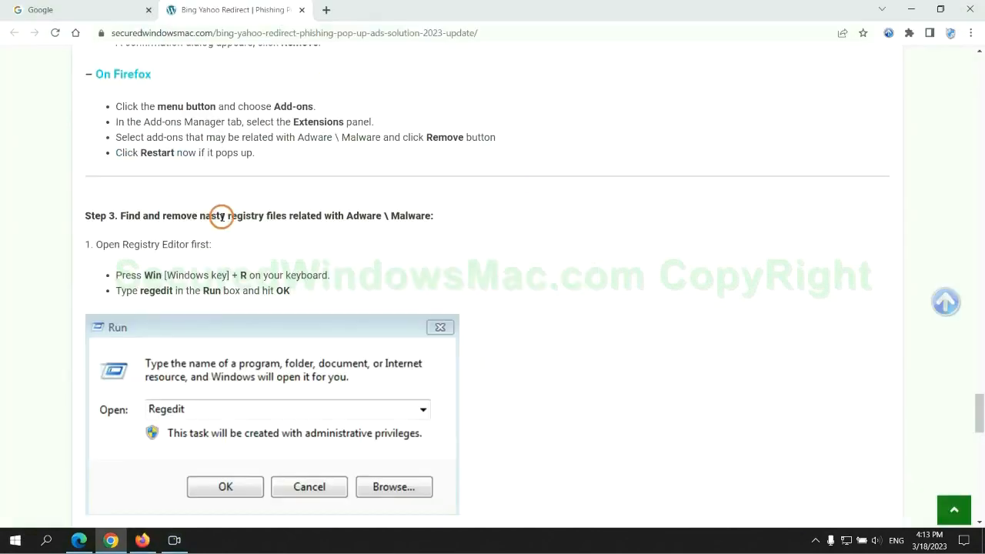
# Open Registry Editor's Find dialog and search for 'App' across keys, values and data
pyautogui.scroll(-3)
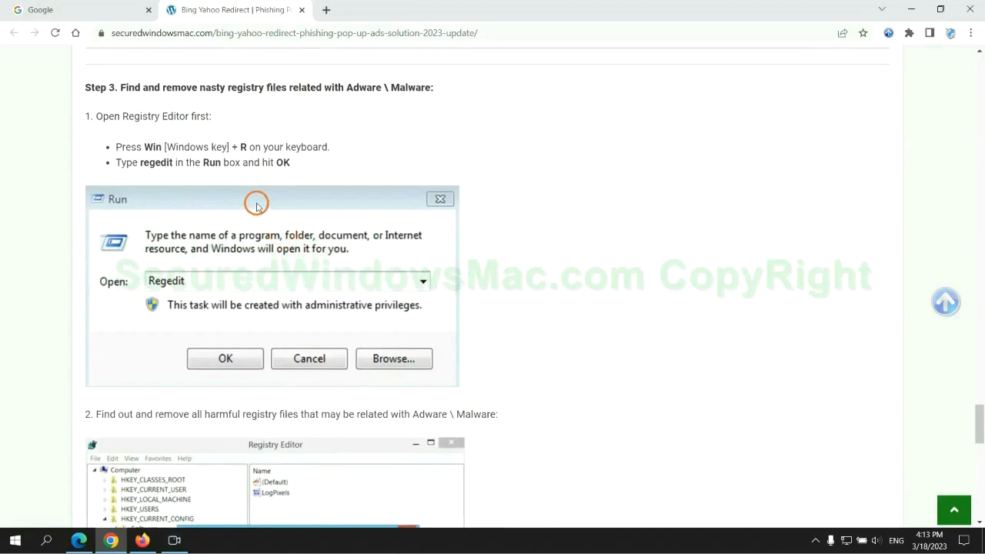
pyautogui.moveTo(200, 177)
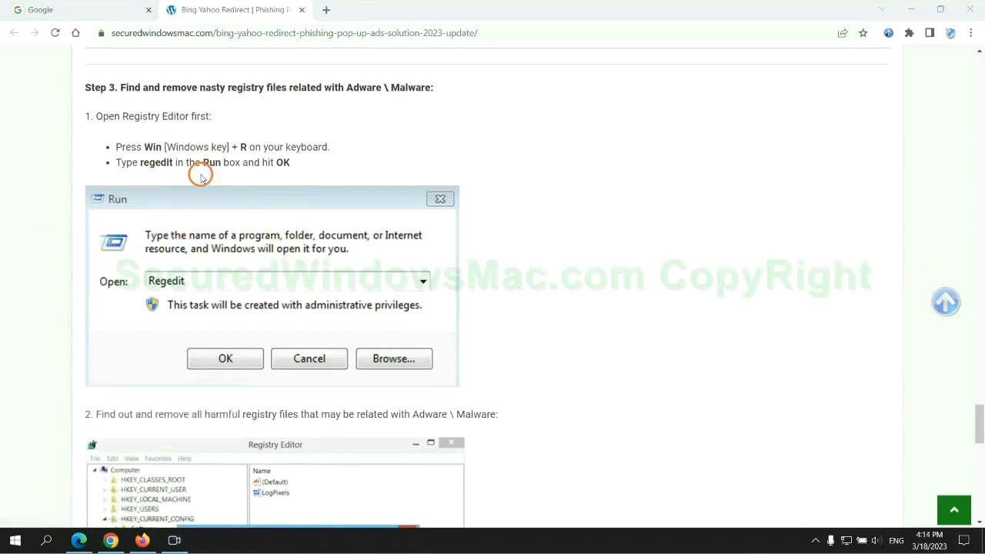
pyautogui.click(225, 358)
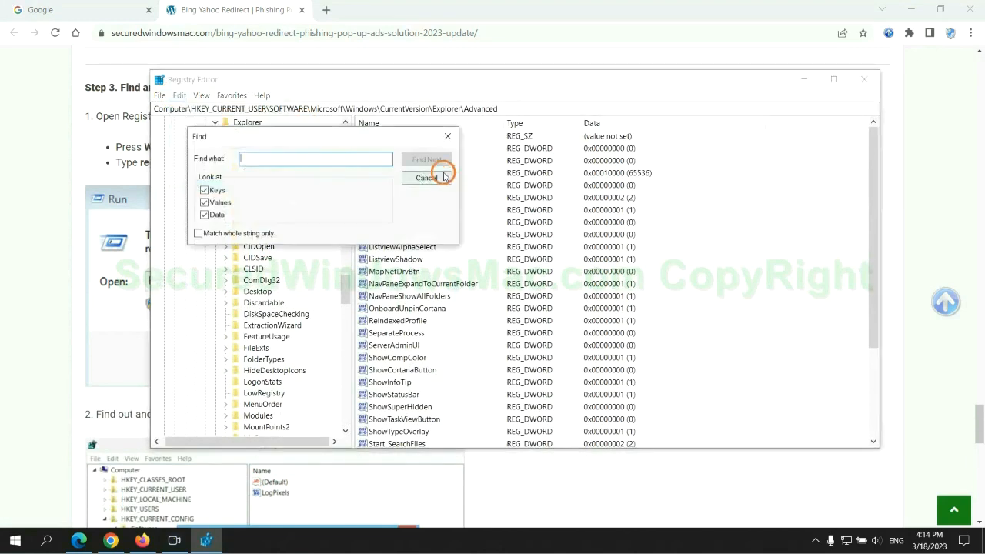
pyautogui.write('App')
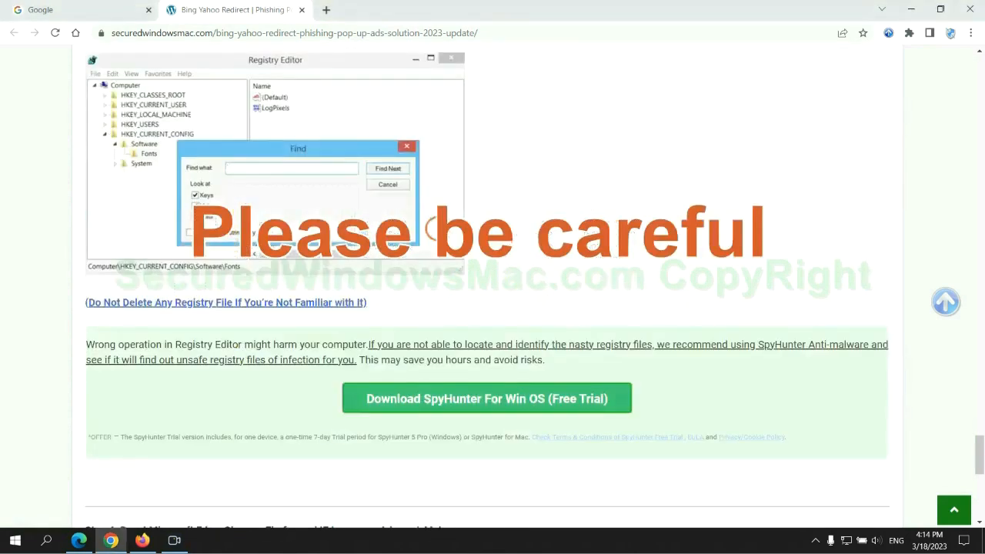
# Scroll the guide past the registry caution to Step 4: Reset Microsoft Edge, Chrome, Firefox
pyautogui.scroll(-3)
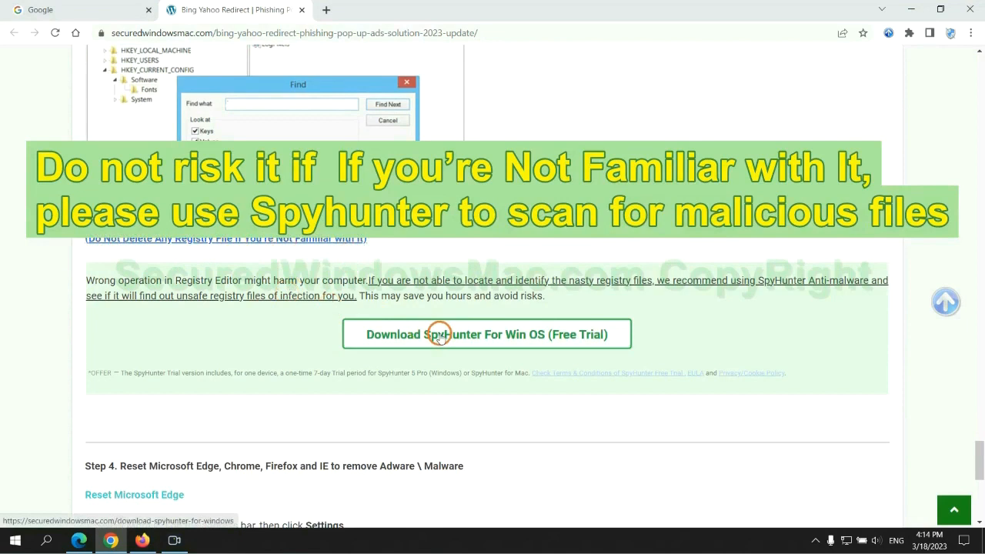
pyautogui.scroll(-3)
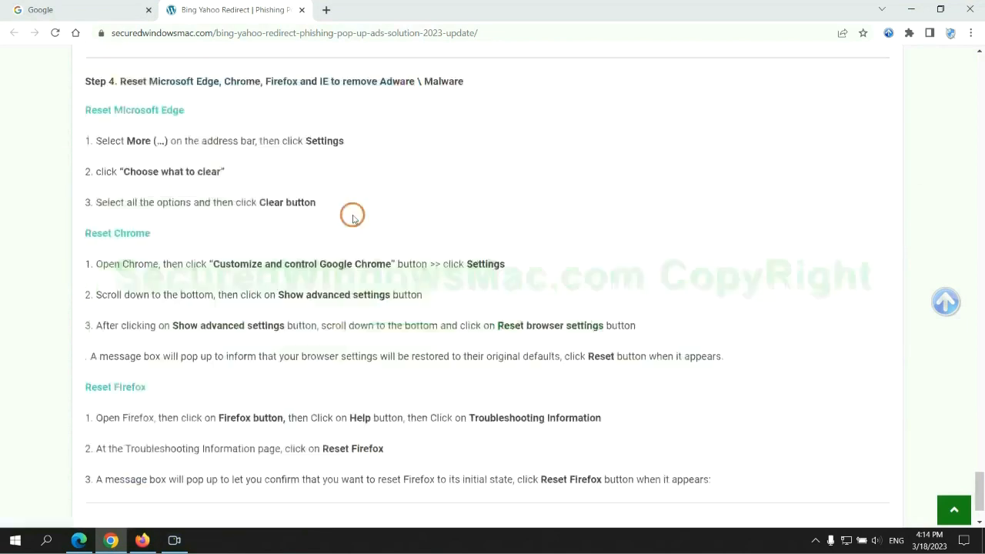
# Clear Edge's all-time browsing history, download history, cookies and cached files
pyautogui.doubleClick(133, 80)
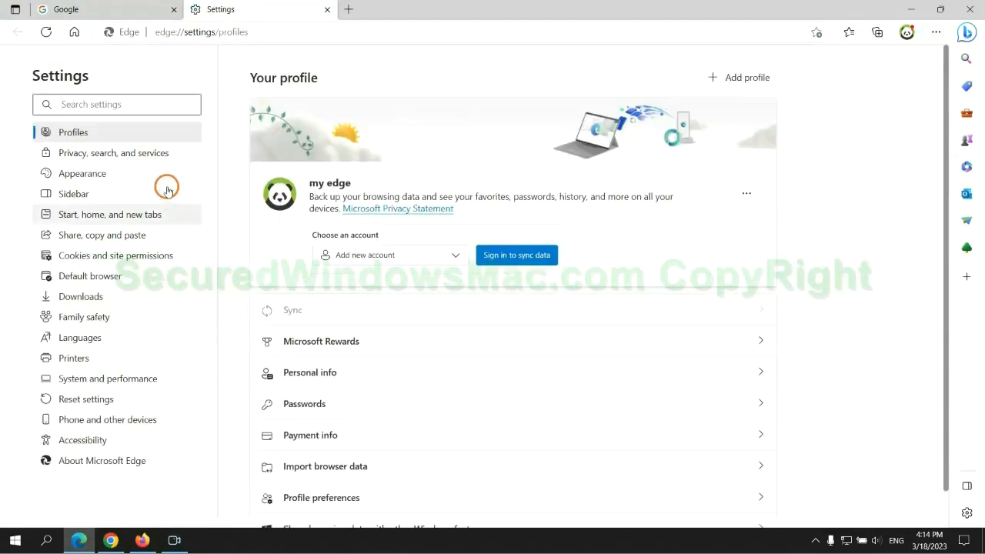
pyautogui.click(114, 152)
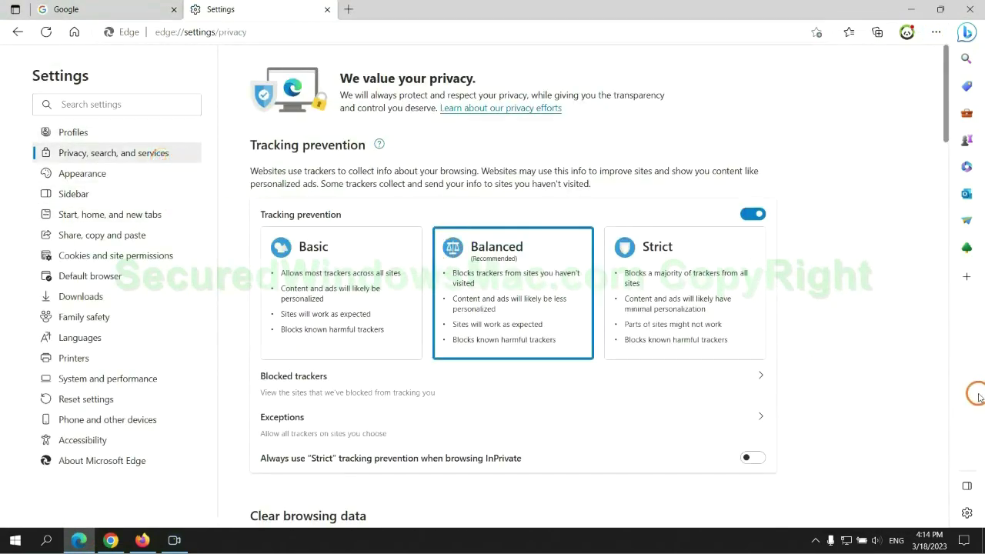
pyautogui.scroll(-3)
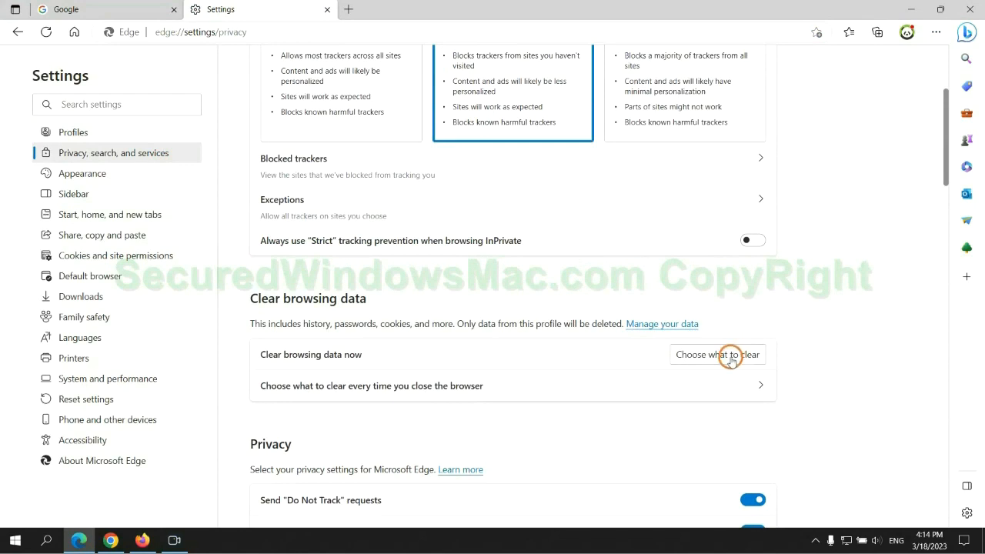
pyautogui.click(717, 354)
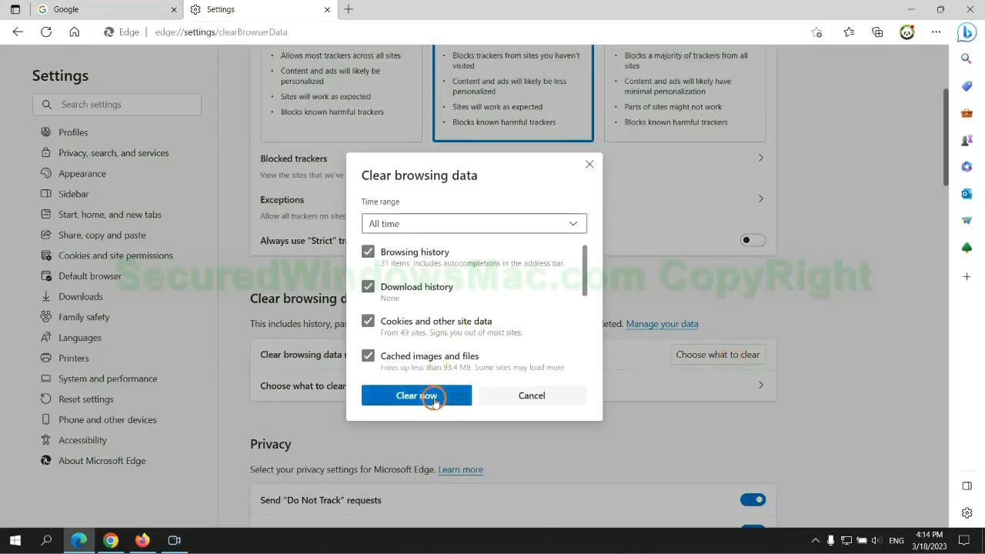
pyautogui.click(416, 395)
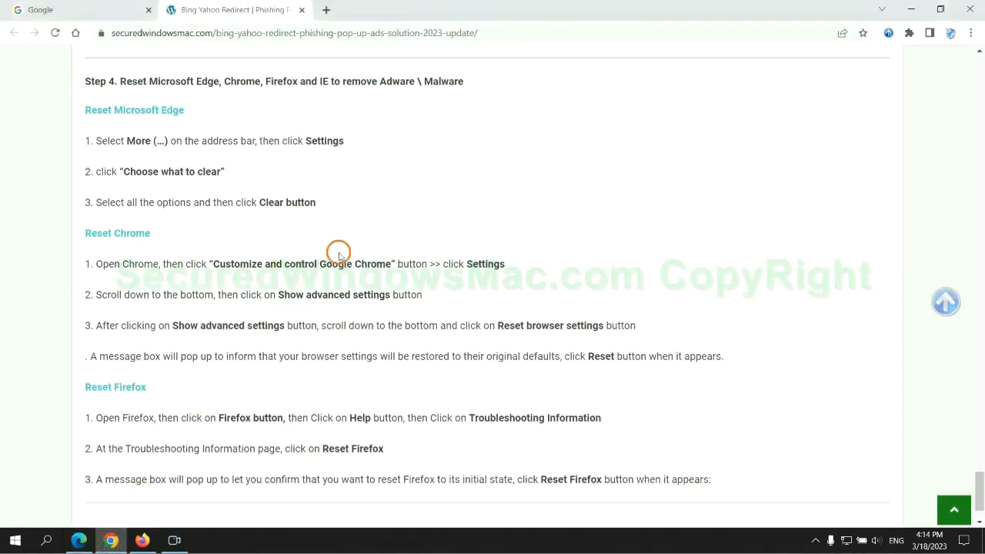
# Restore Chrome settings to their original defaults and confirm Reset settings
pyautogui.click(970, 33)
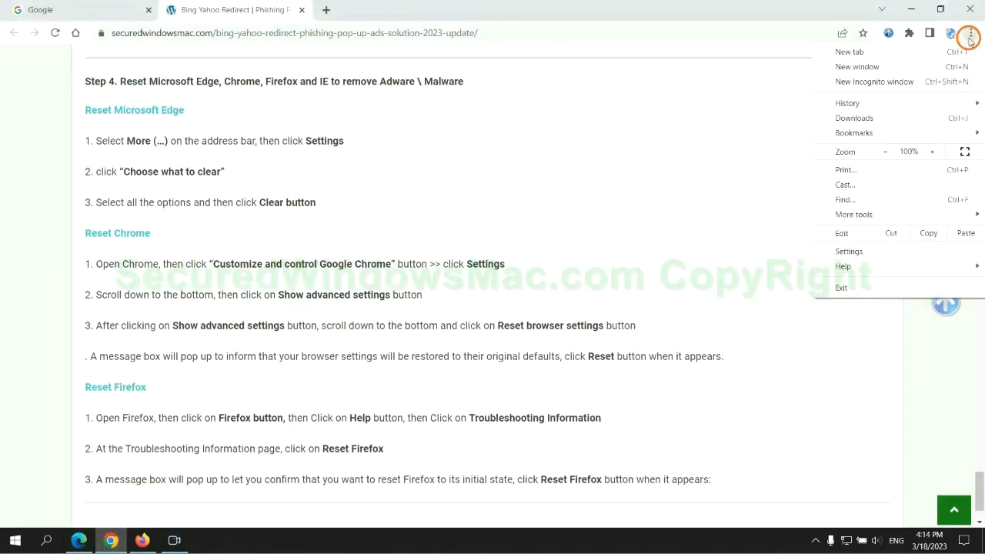
pyautogui.click(849, 250)
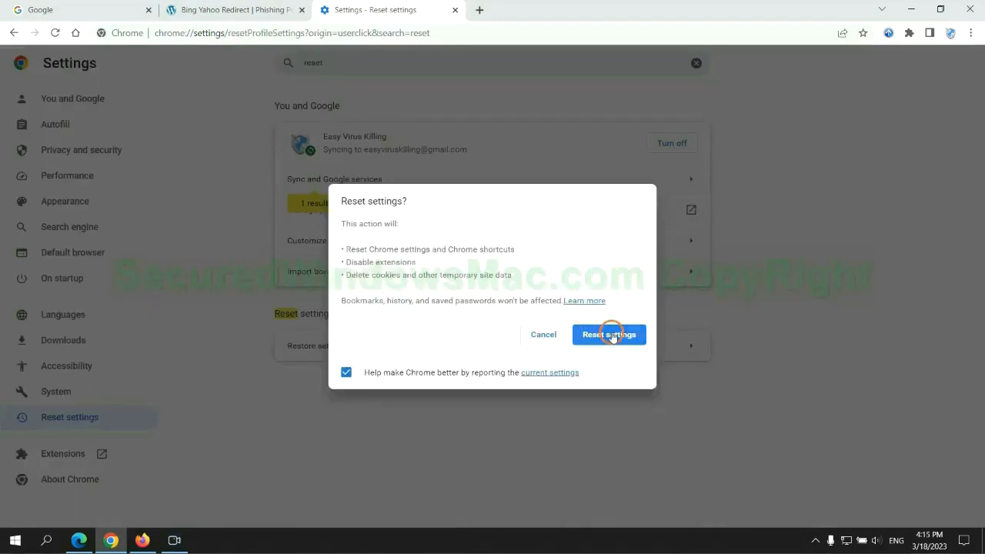
pyautogui.click(609, 334)
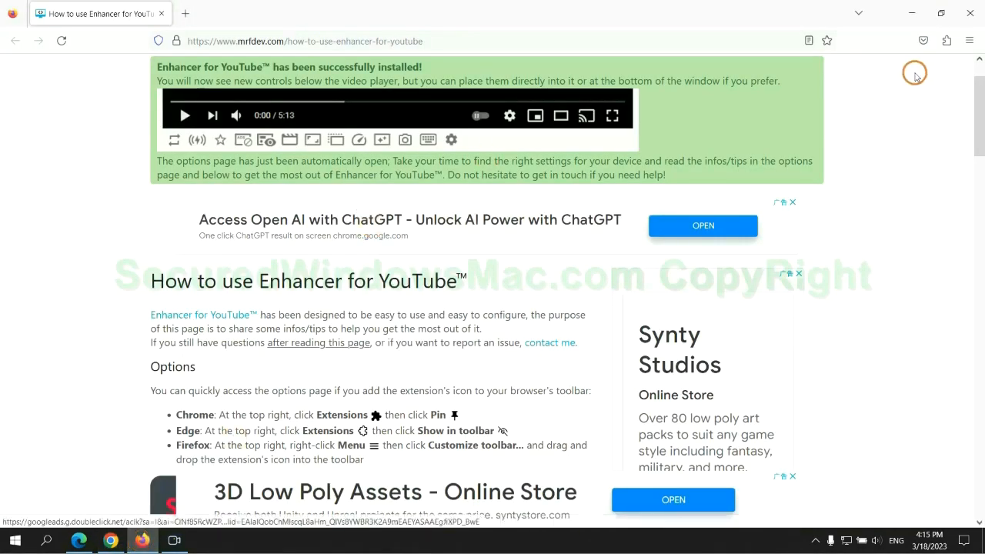
# Start Refresh Firefox from the More troubleshooting information page
pyautogui.click(969, 41)
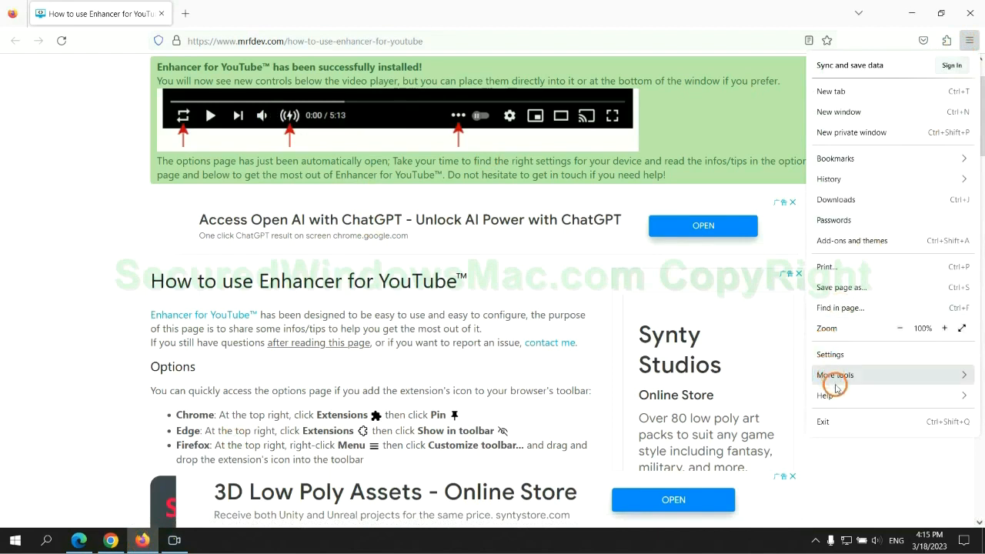
pyautogui.click(825, 395)
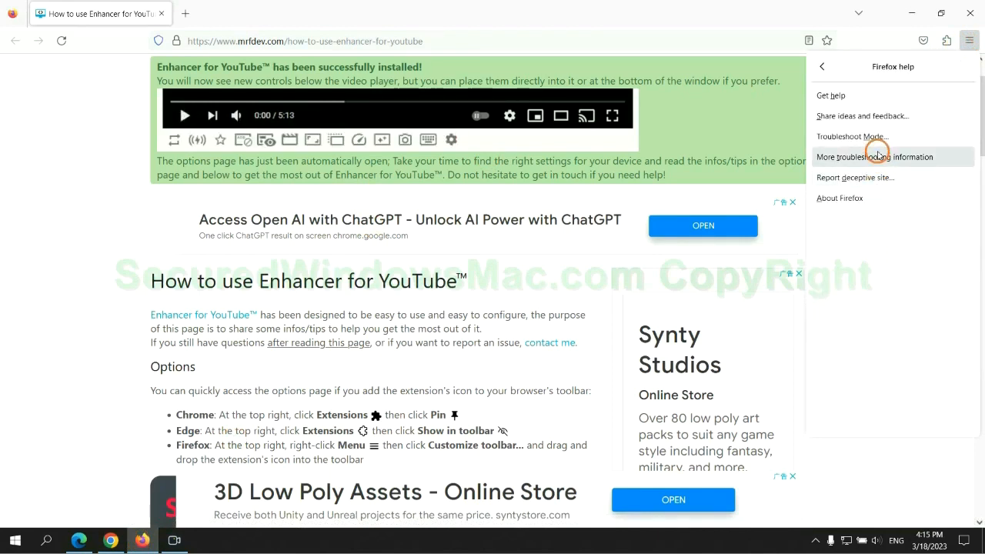
pyautogui.click(875, 156)
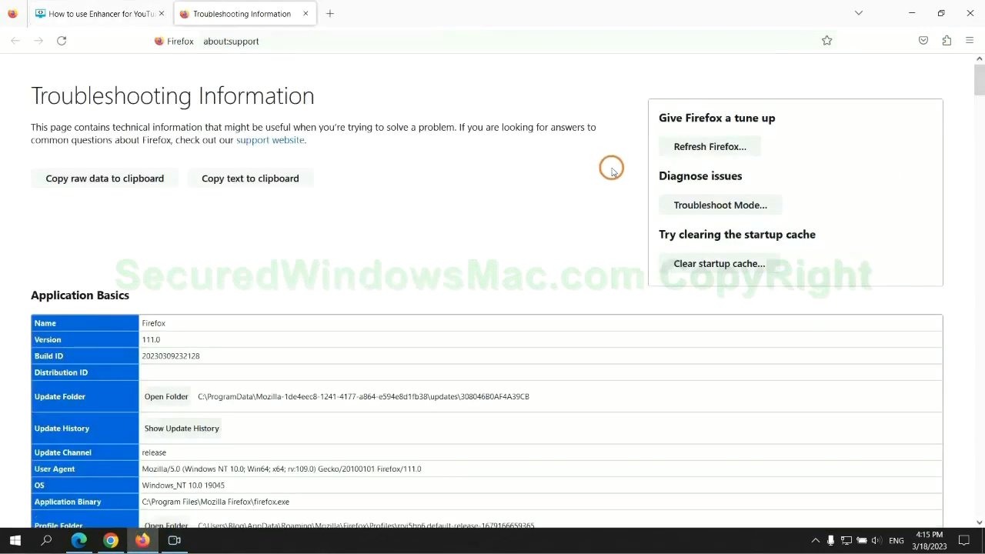
pyautogui.click(708, 146)
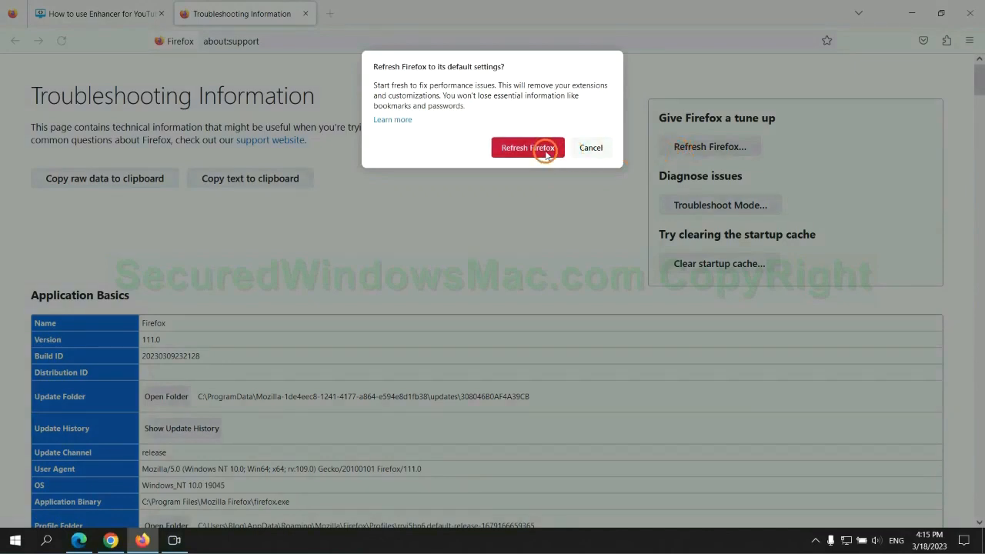